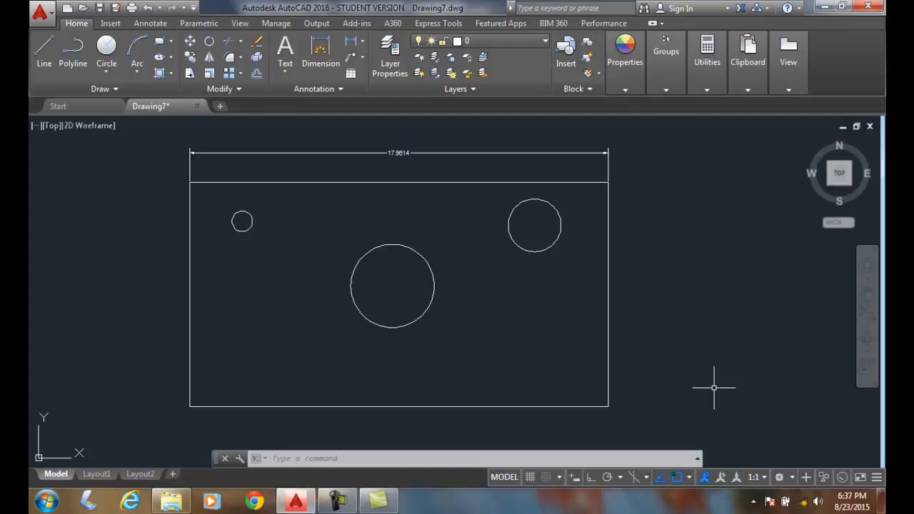
mouse_move(637, 294)
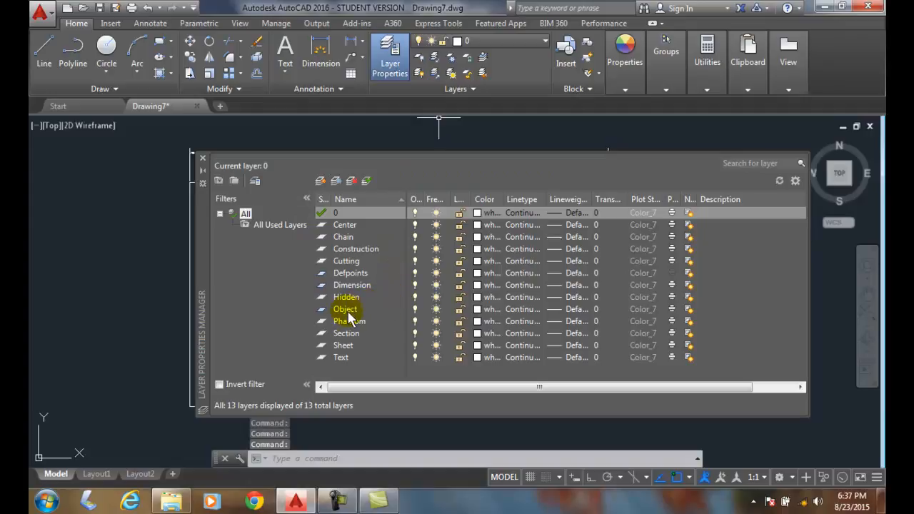
- Make the Object layer current from the Layer Properties Manager
left_click(346, 308)
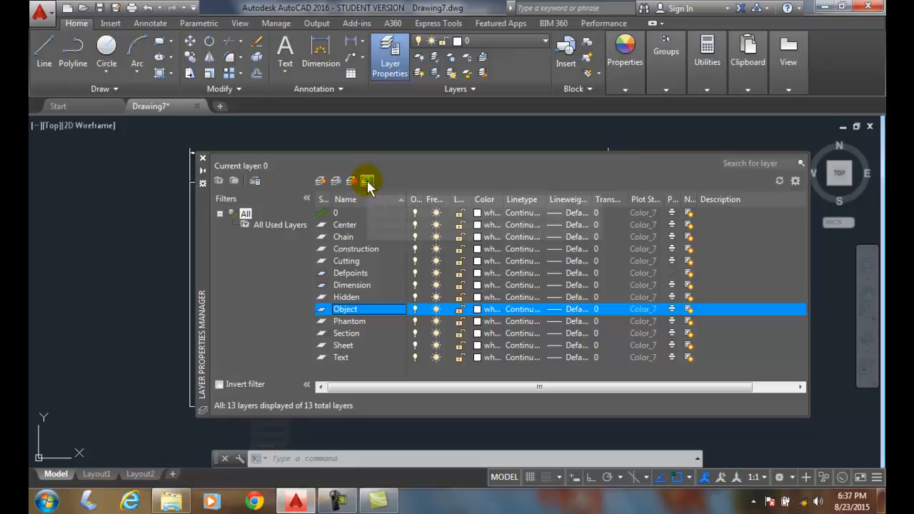
mouse_move(366, 180)
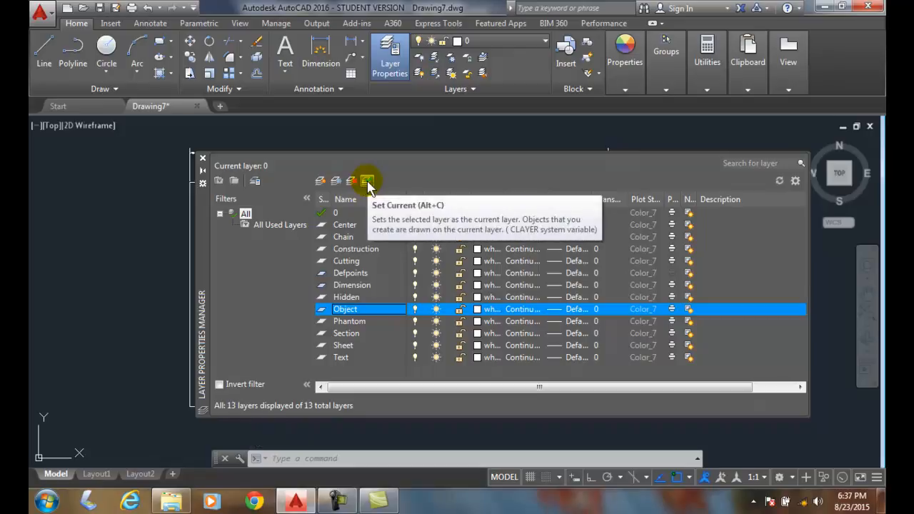
left_click(366, 180)
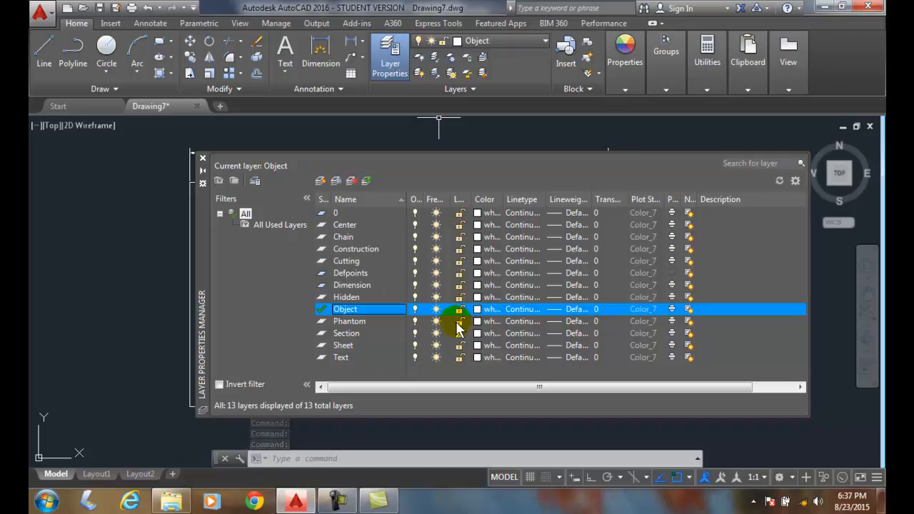
mouse_move(374, 292)
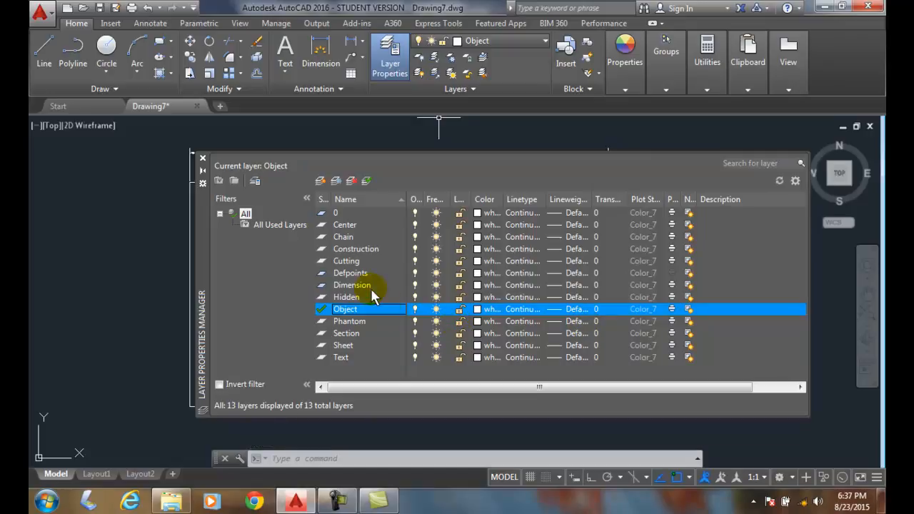
- Make the Dimension layer current via its right-click menu
left_click(351, 286)
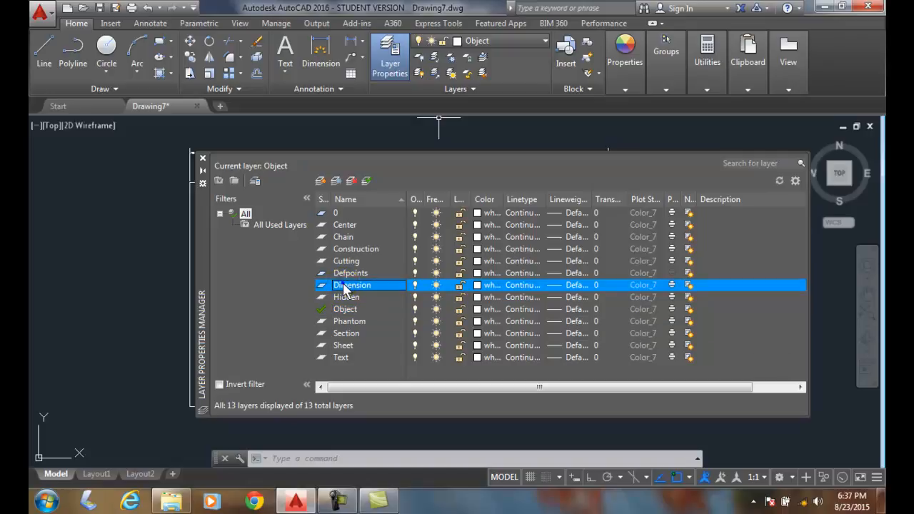
right_click(353, 286)
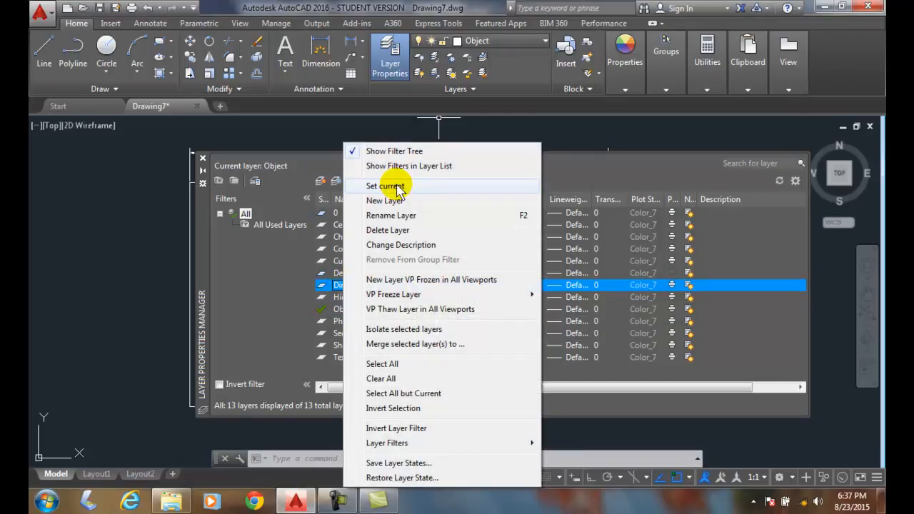
left_click(380, 186)
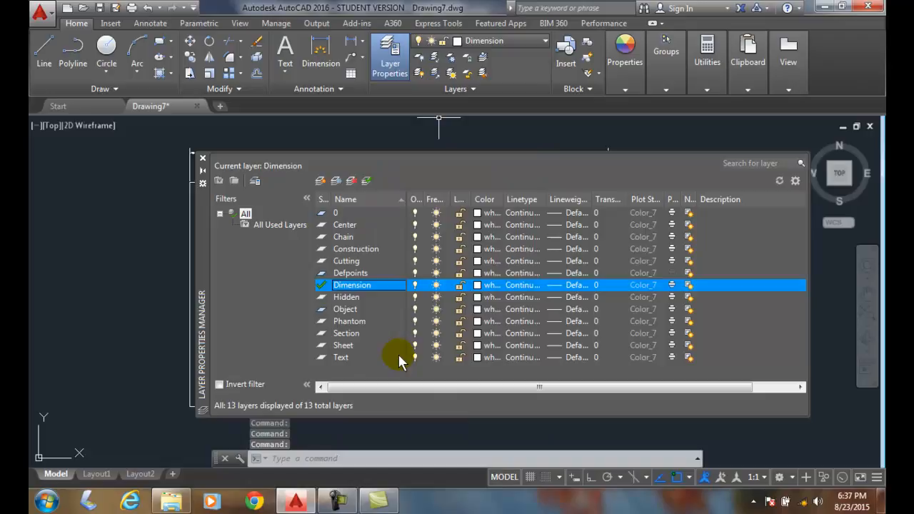
mouse_move(366, 357)
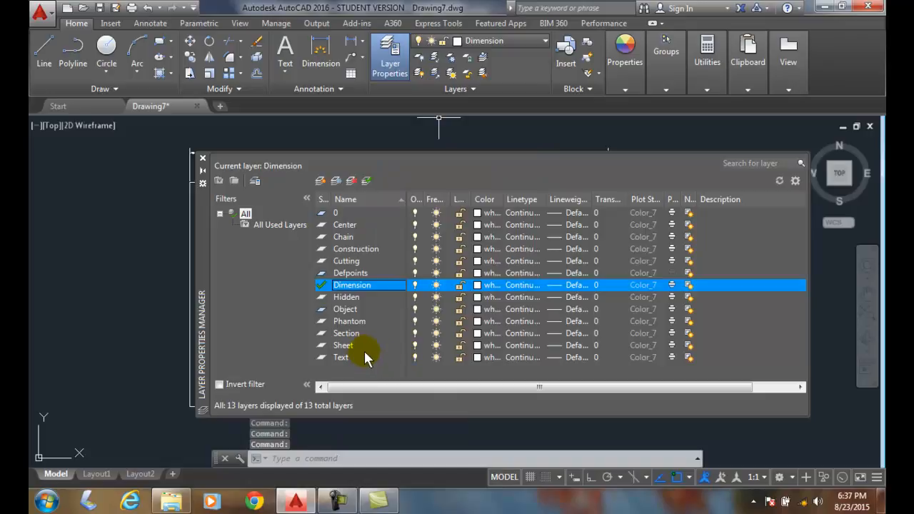
- Make the Object layer current again by double-clicking it
left_click(346, 308)
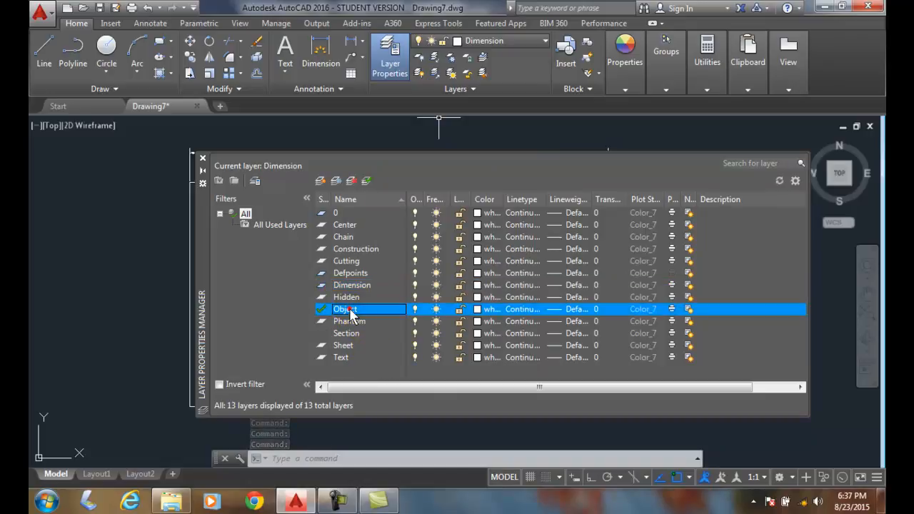
double_click(345, 308)
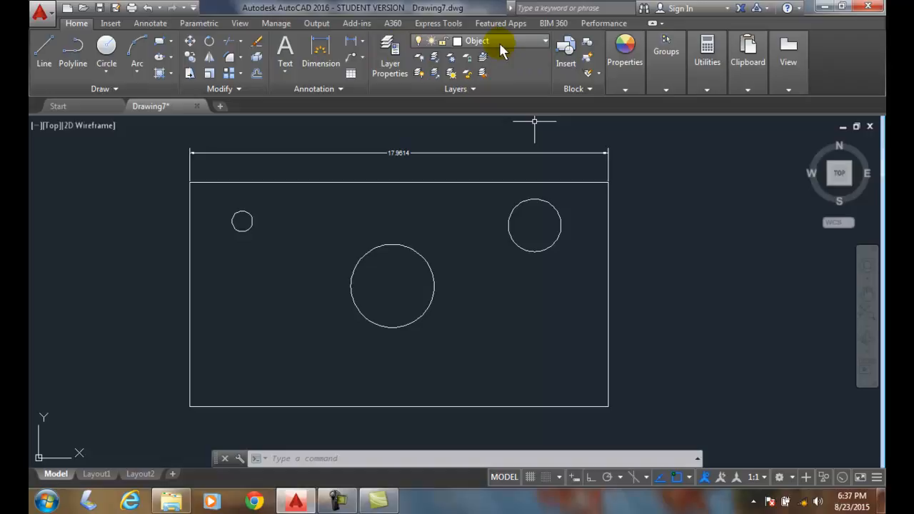
mouse_move(497, 51)
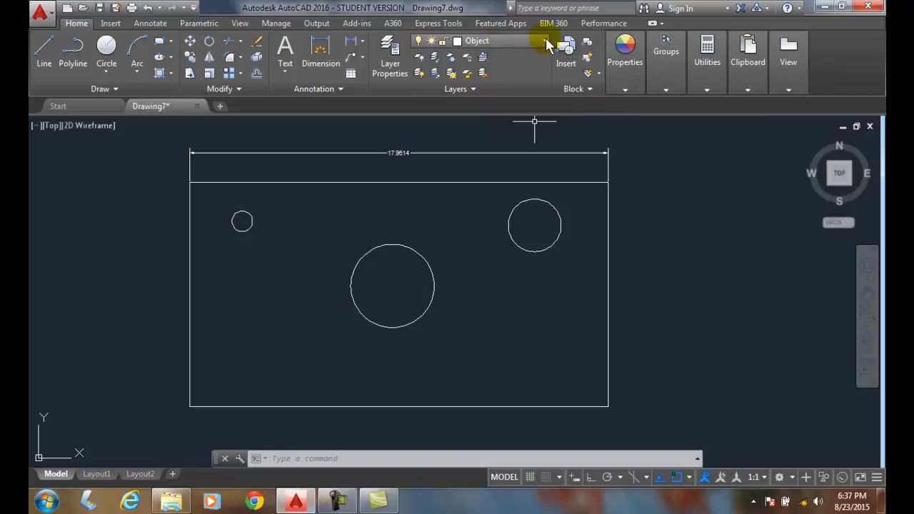
- Drop down the ribbon layer list, leaving Object as the current layer
left_click(546, 40)
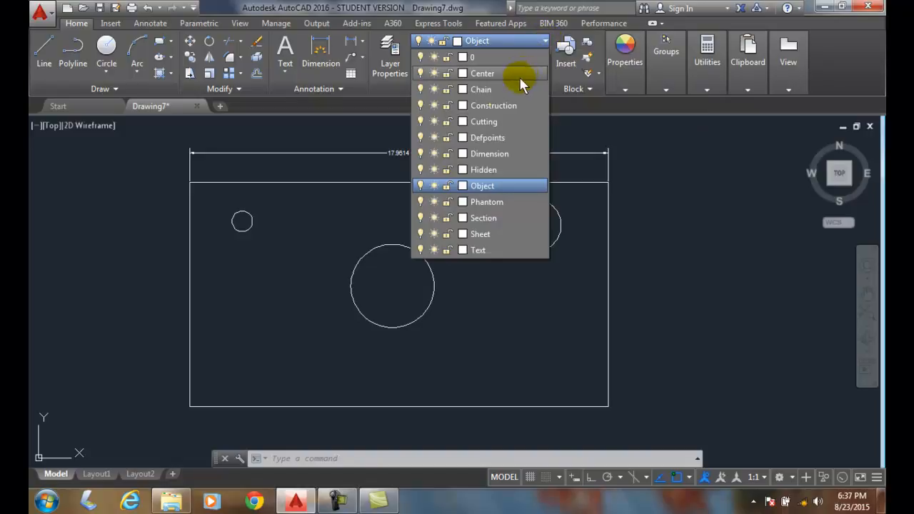
mouse_move(632, 157)
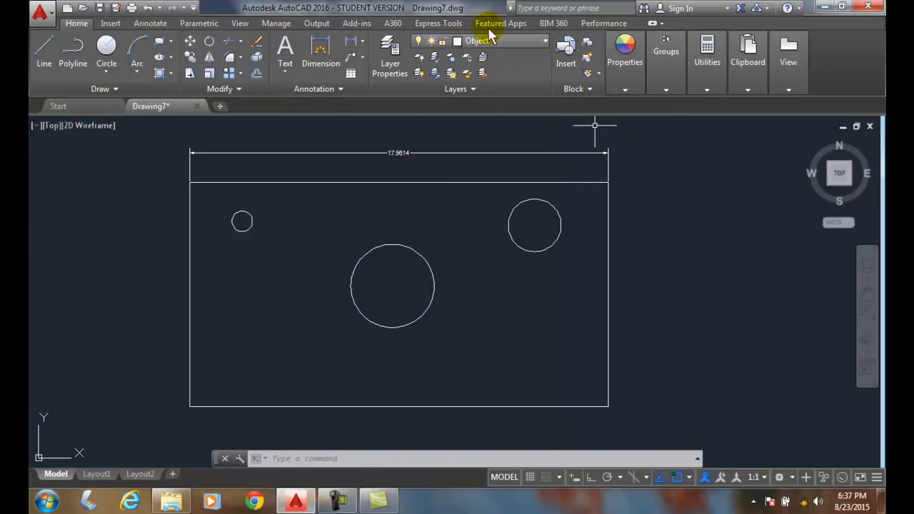
mouse_move(493, 60)
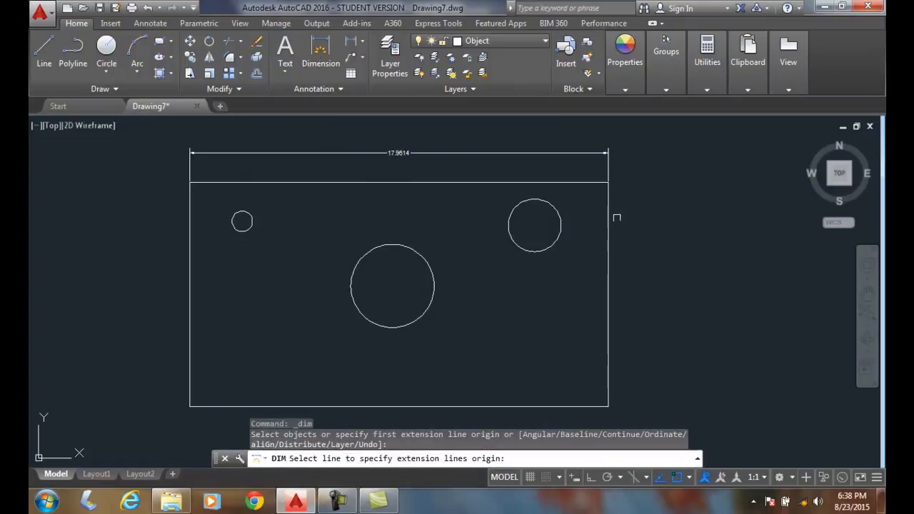
- Place a vertical 9.6114 dimension on the rectangle's right edge
left_click(608, 232)
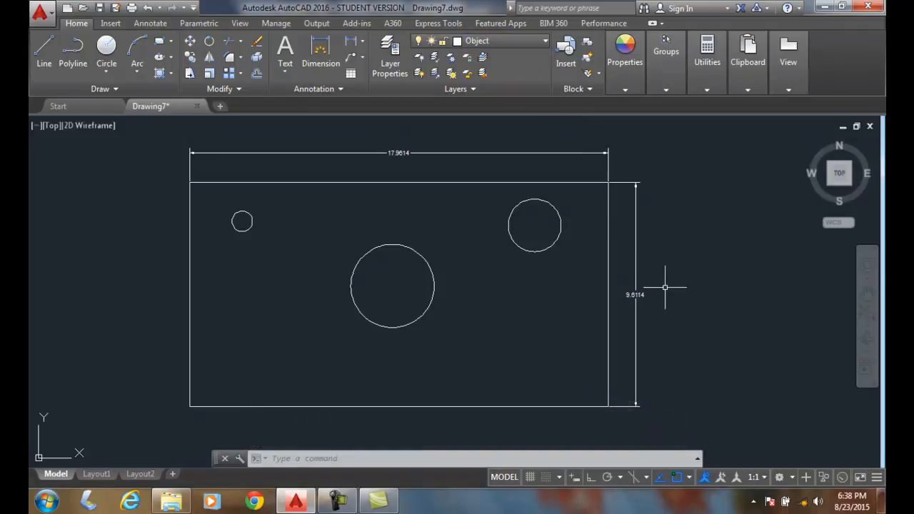
left_click(636, 274)
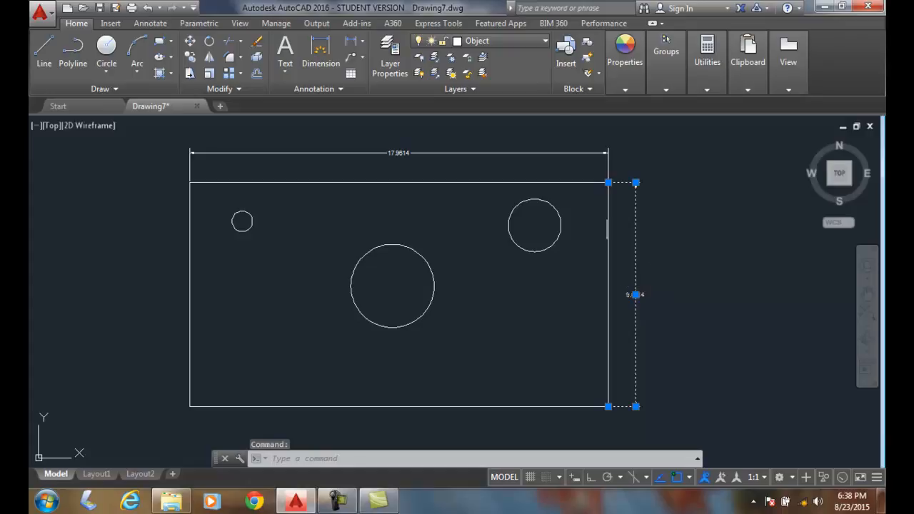
mouse_move(545, 44)
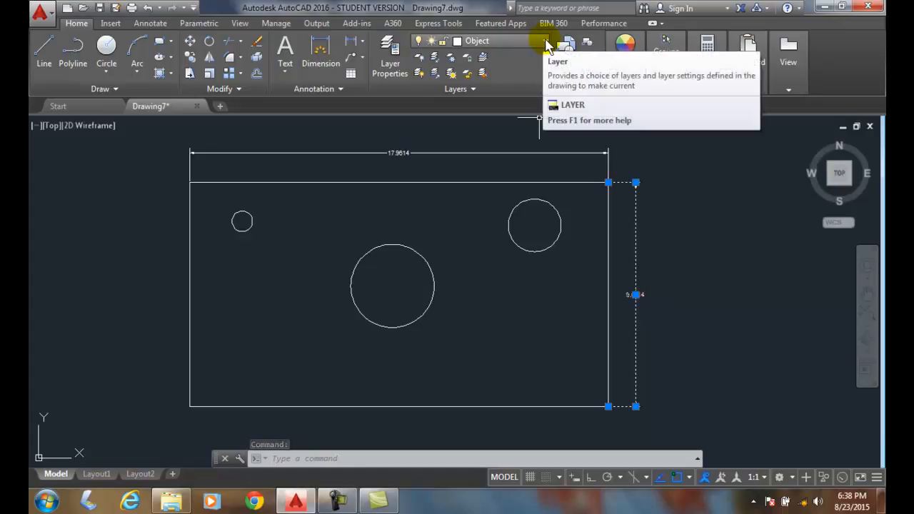
- Keep Object current in the layer list and check the vertical dimension's layer
left_click(546, 40)
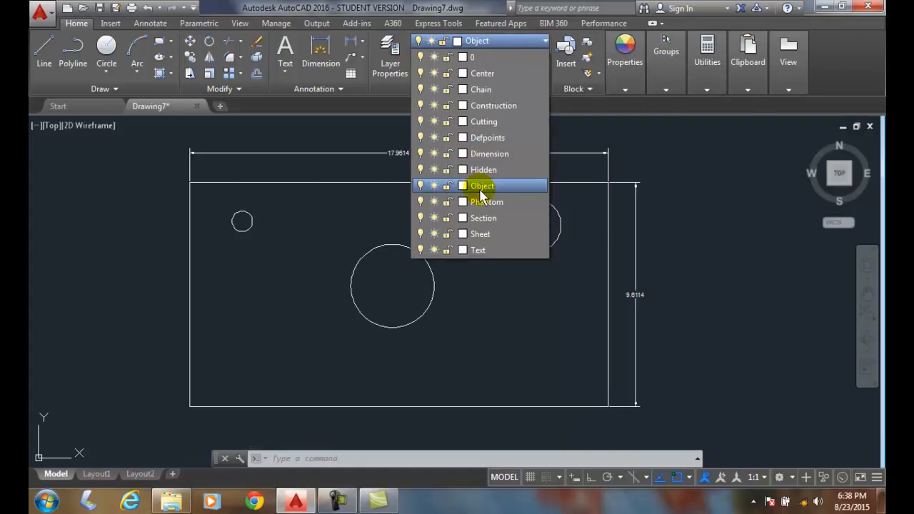
left_click(483, 186)
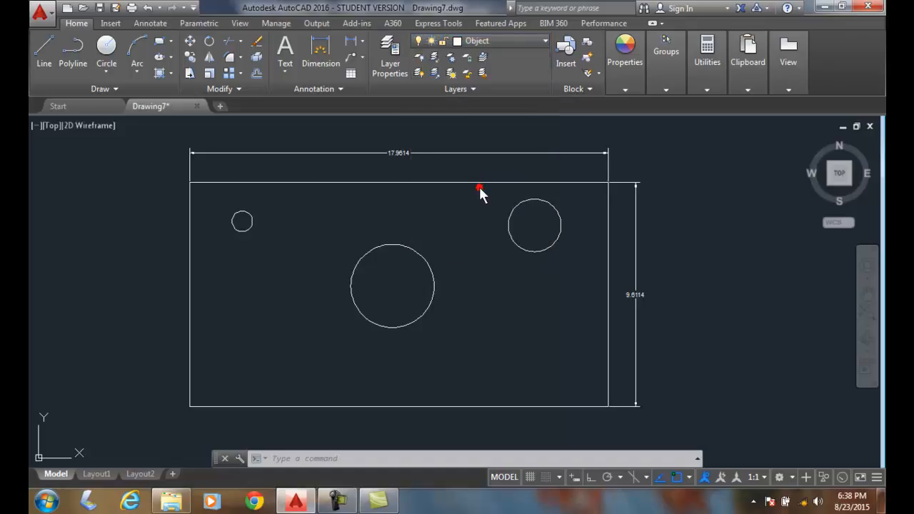
left_click(633, 294)
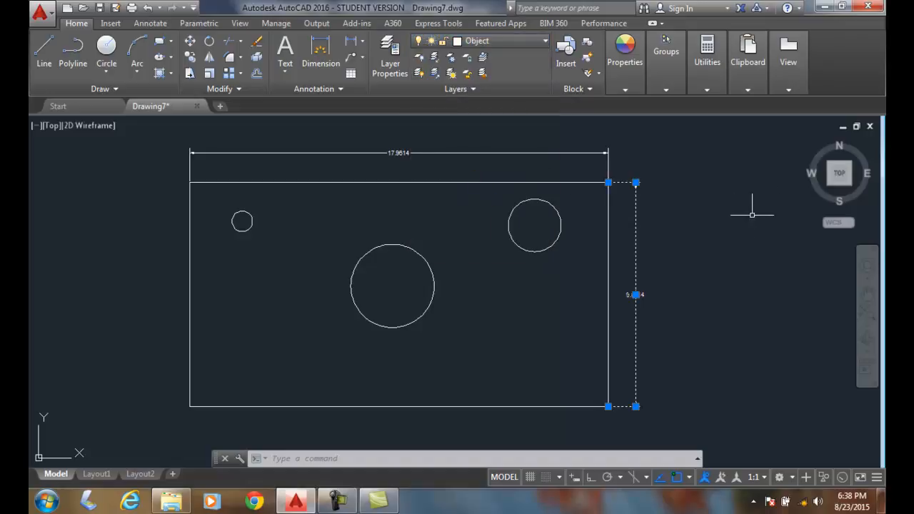
key("Escape")
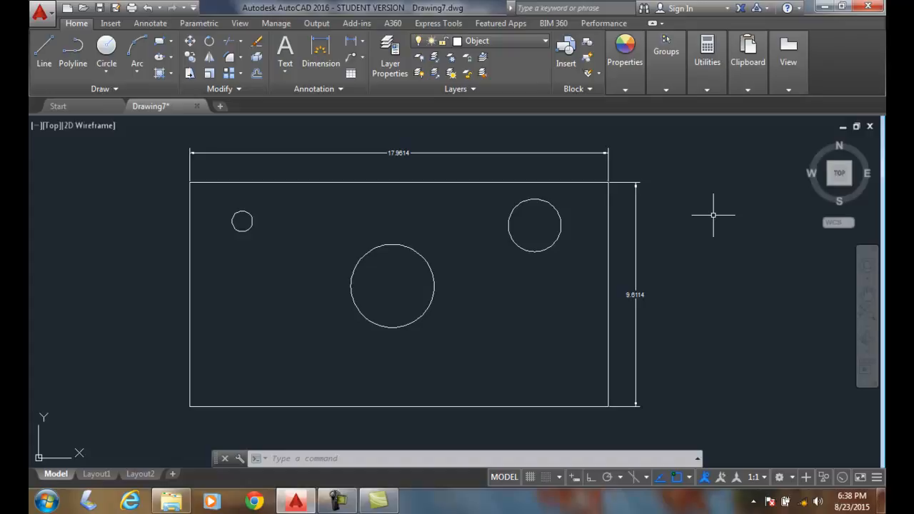
mouse_move(712, 218)
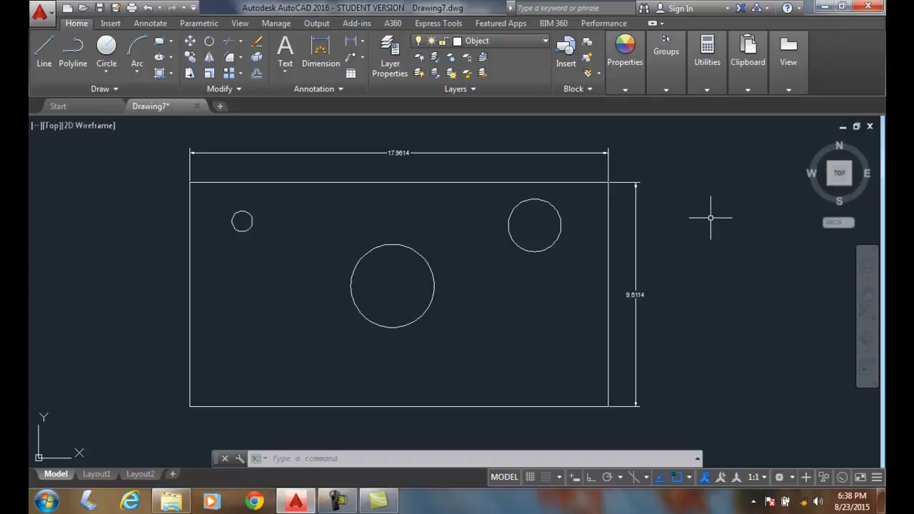
mouse_move(446, 55)
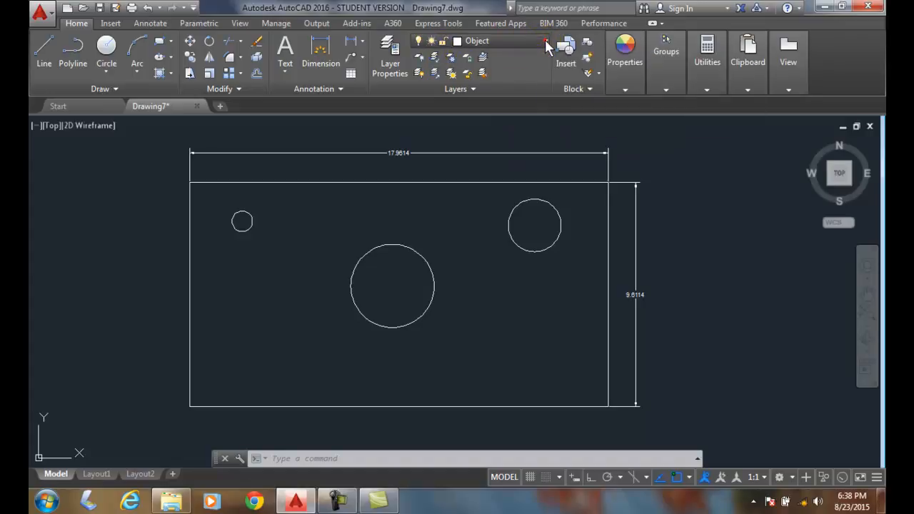
- Make Dimension the current layer from the ribbon layer list
left_click(543, 40)
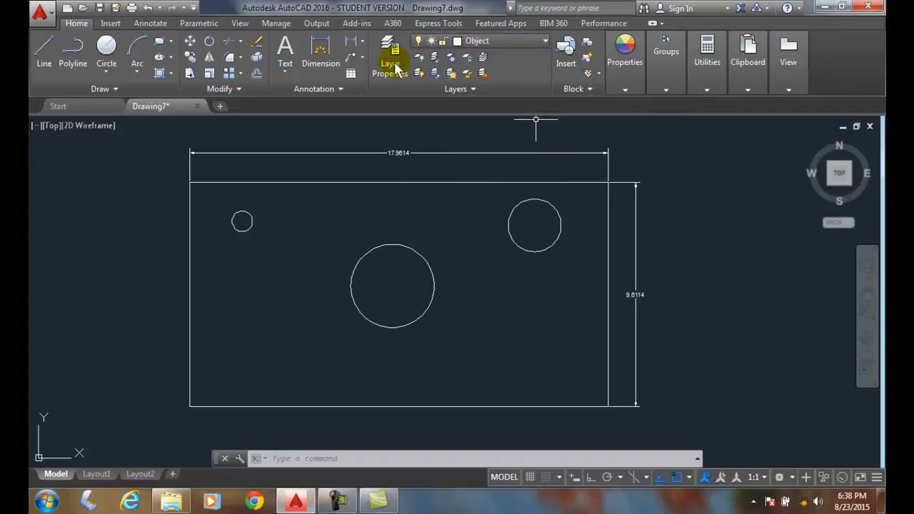
mouse_move(552, 66)
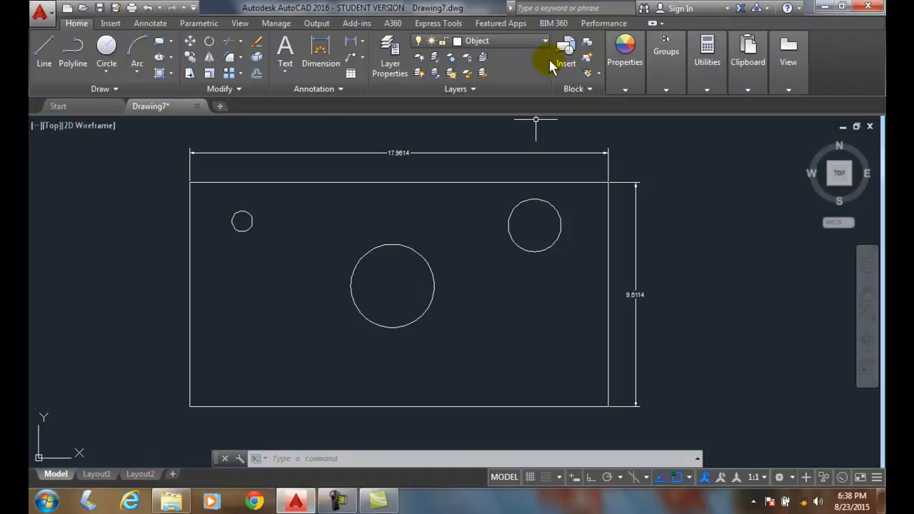
mouse_move(521, 82)
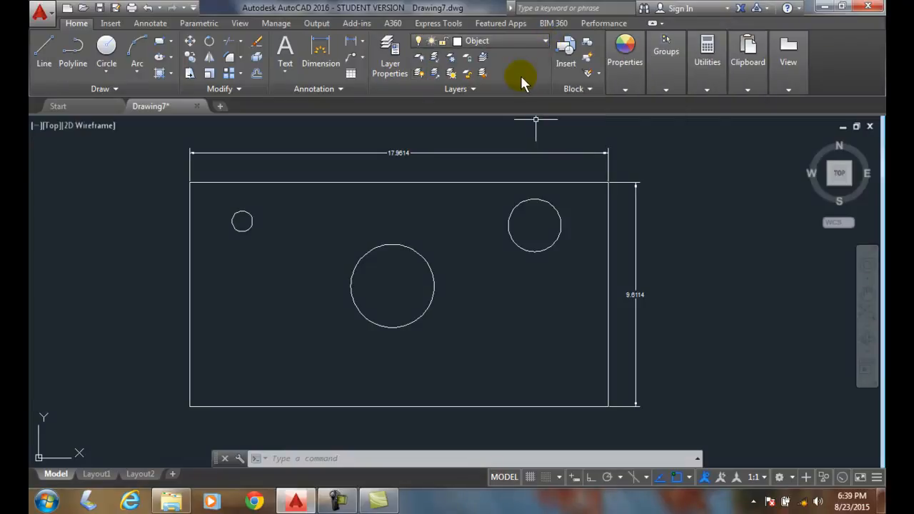
mouse_move(545, 45)
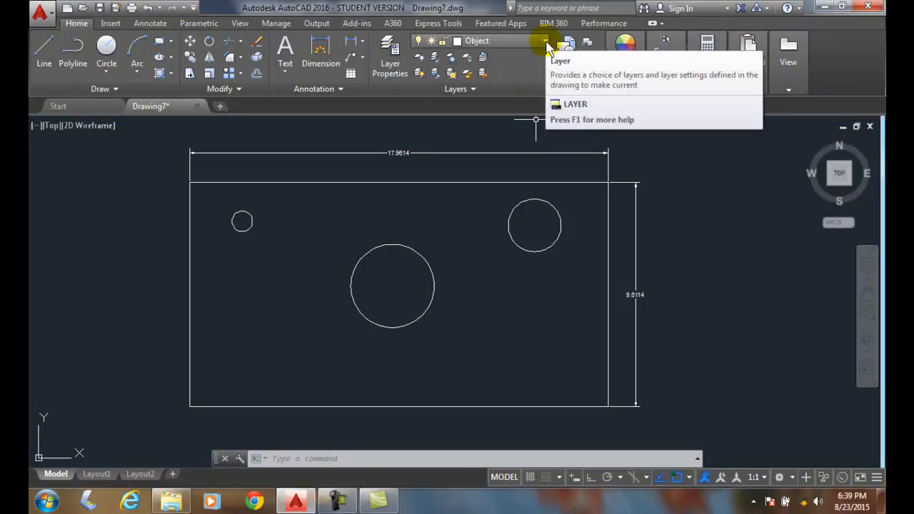
left_click(543, 40)
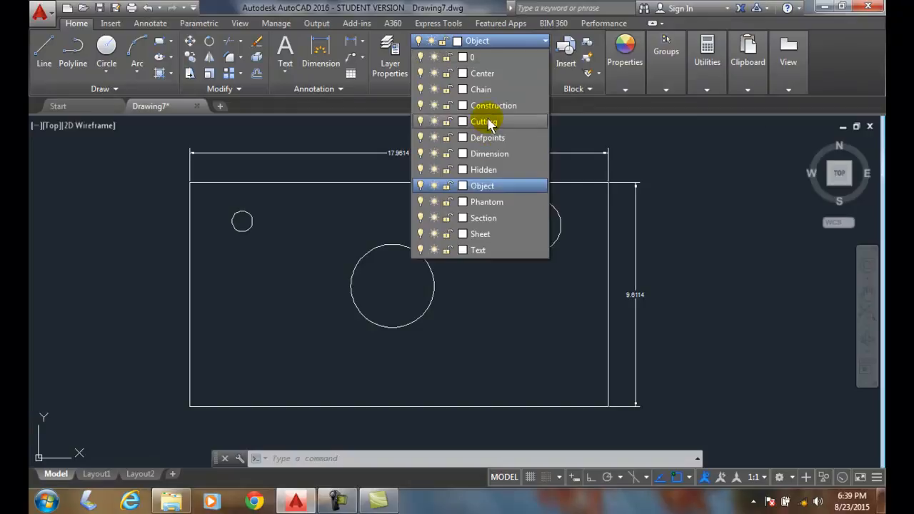
mouse_move(485, 103)
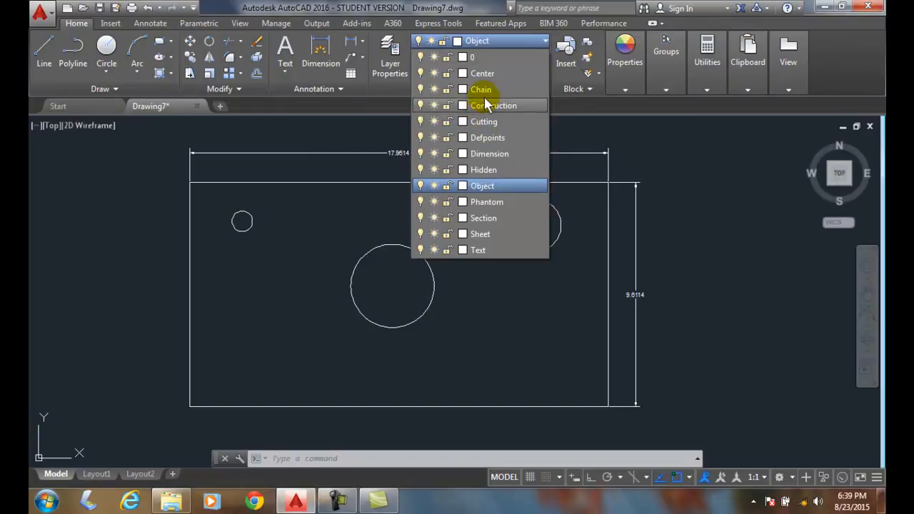
mouse_move(483, 73)
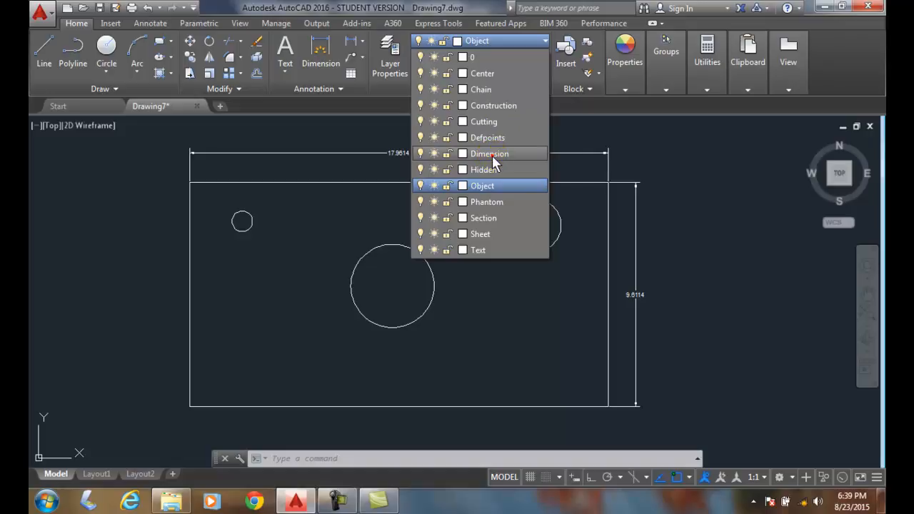
left_click(493, 153)
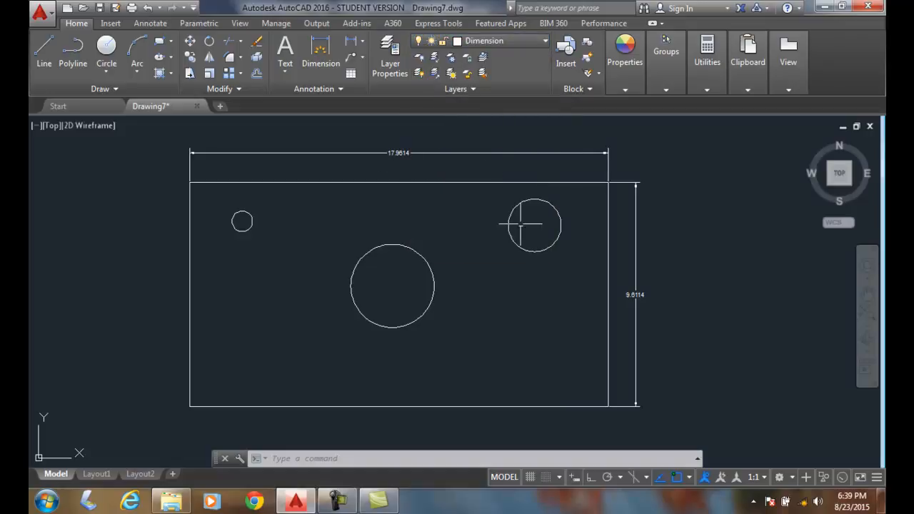
mouse_move(372, 104)
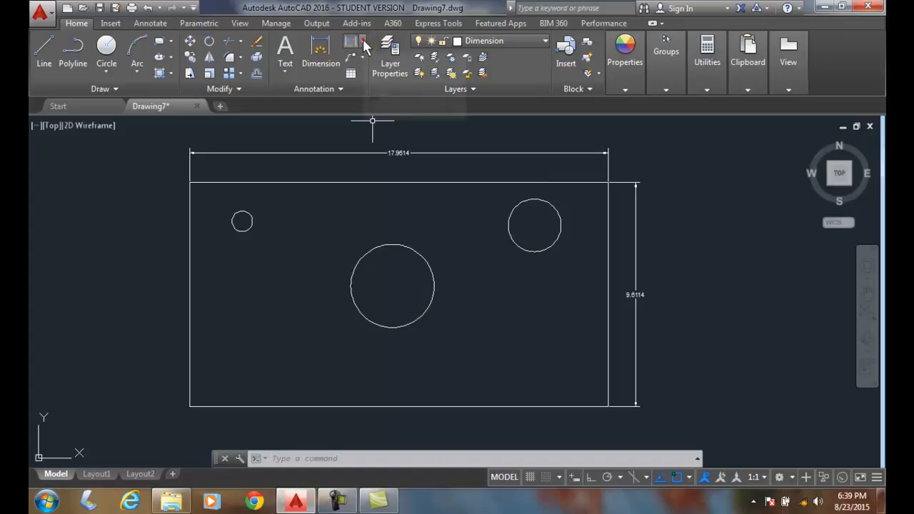
- Add a vertical 9.6114 linear dimension on the rectangle's left edge
left_click(348, 54)
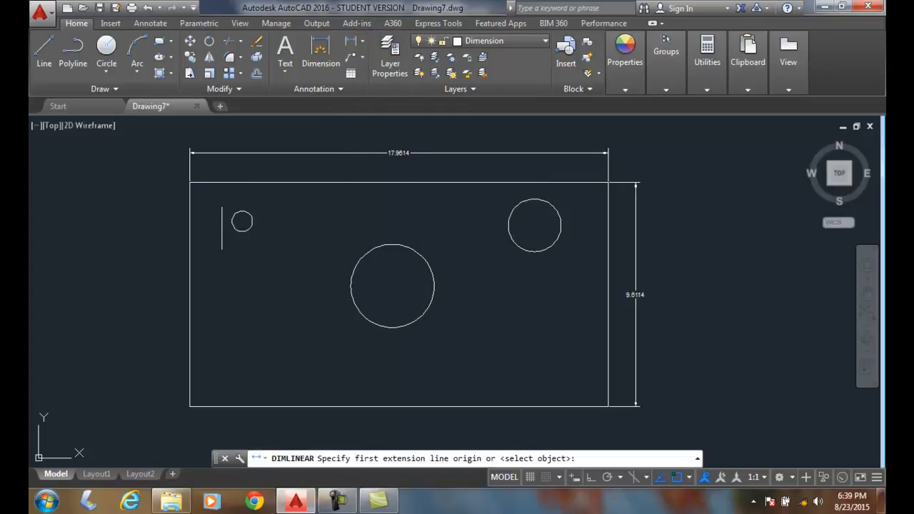
left_click(189, 236)
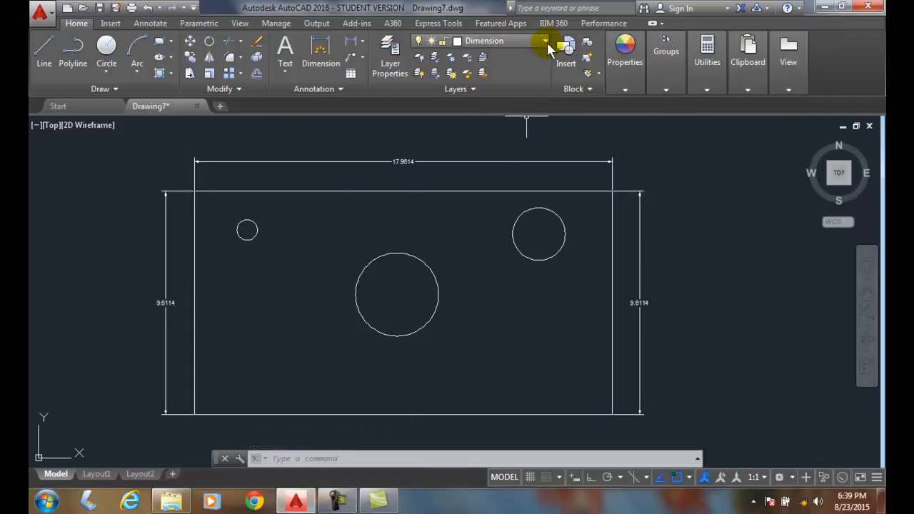
left_click(543, 48)
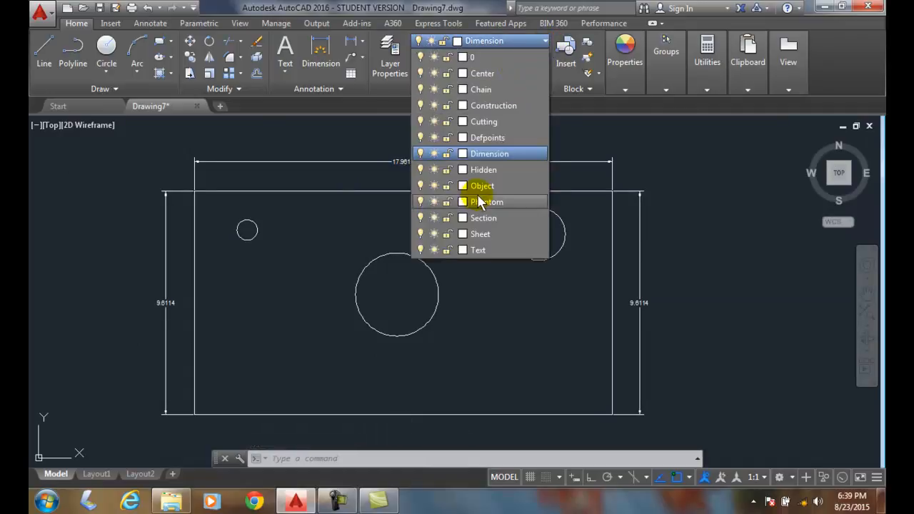